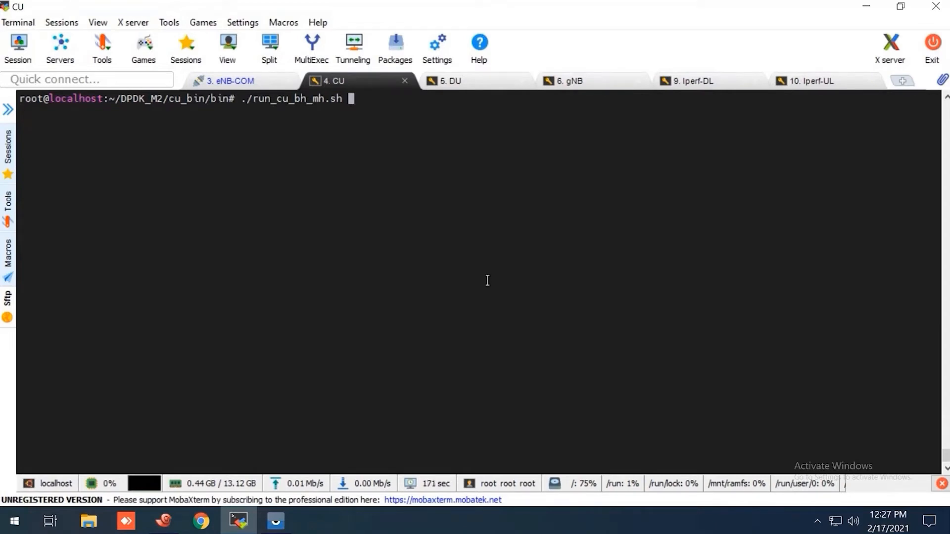
mouse_move(389, 166)
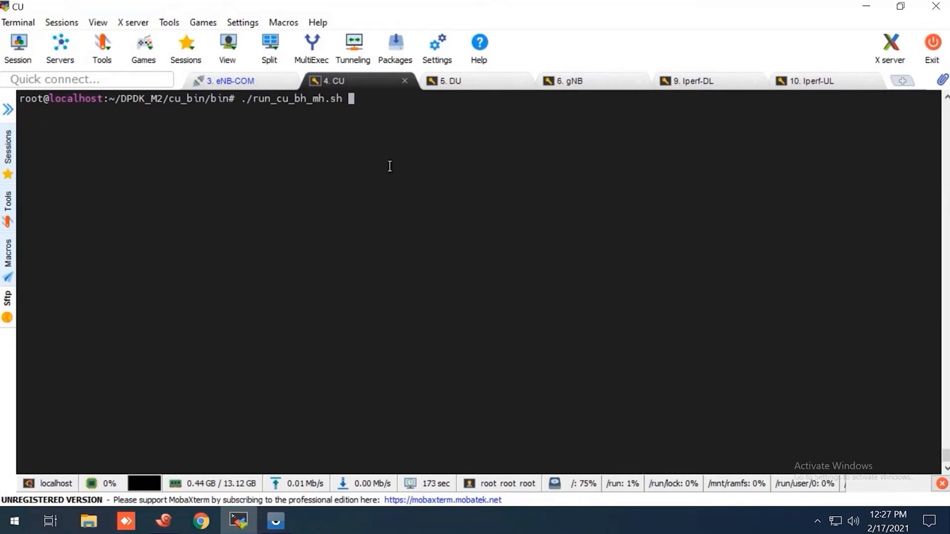
- Check the eNB-COM console, run ./run_cu_bh_mh.sh in the CU session, then show DU
click(229, 81)
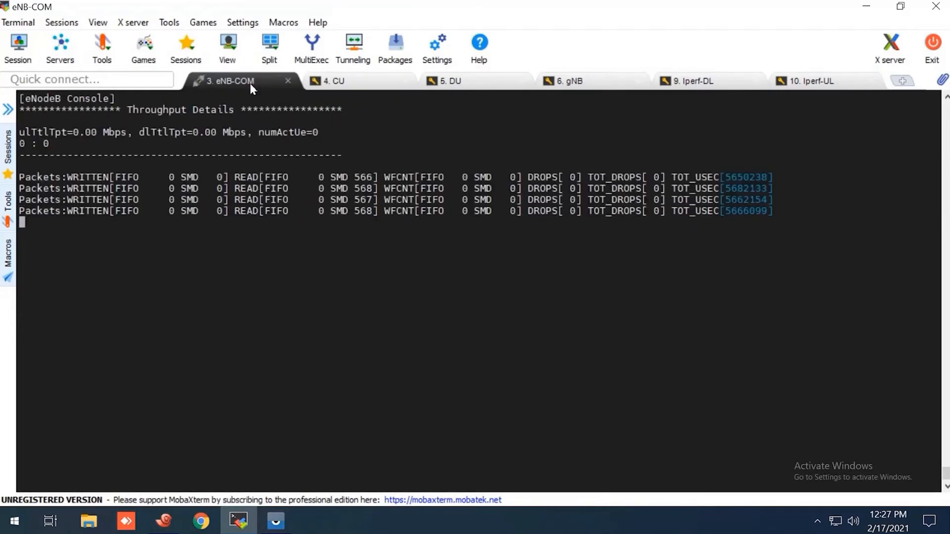
click(333, 80)
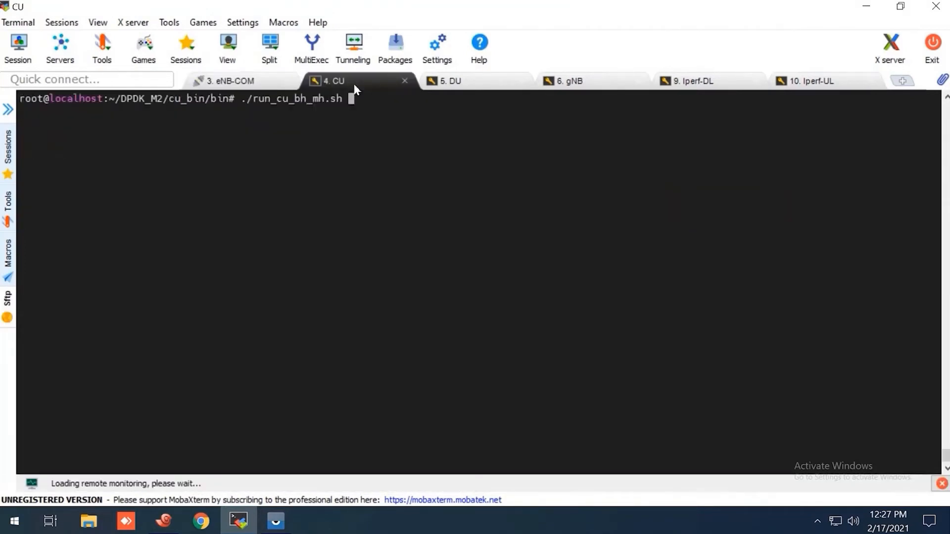
click(452, 81)
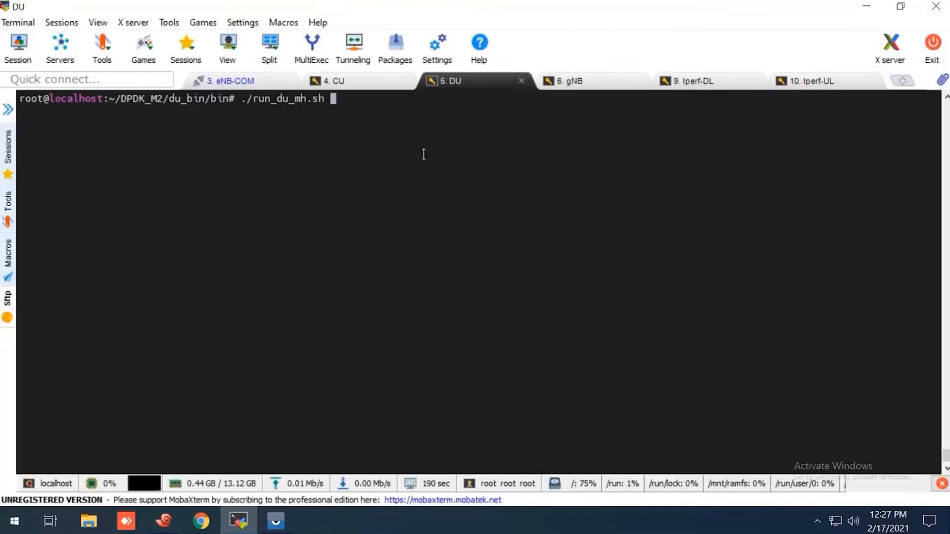
click(332, 81)
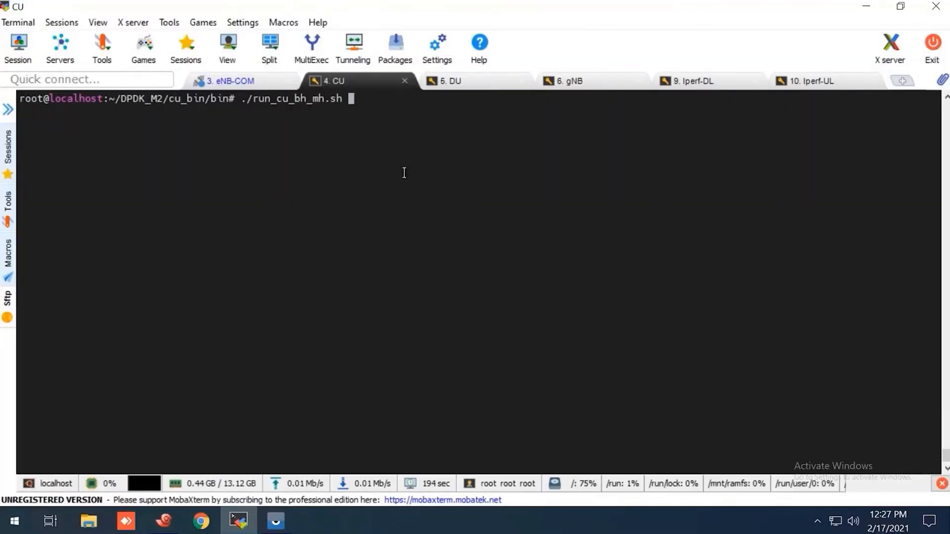
key(Return)
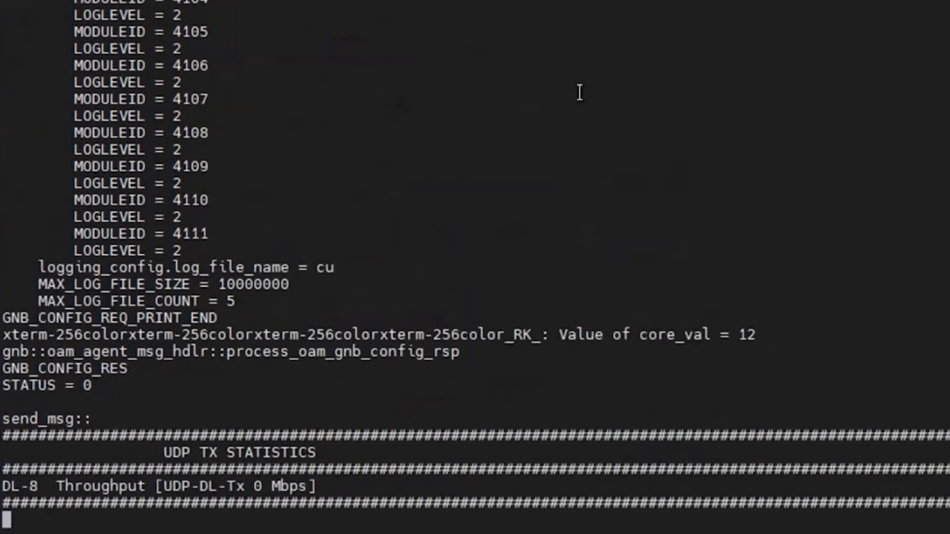
click(450, 81)
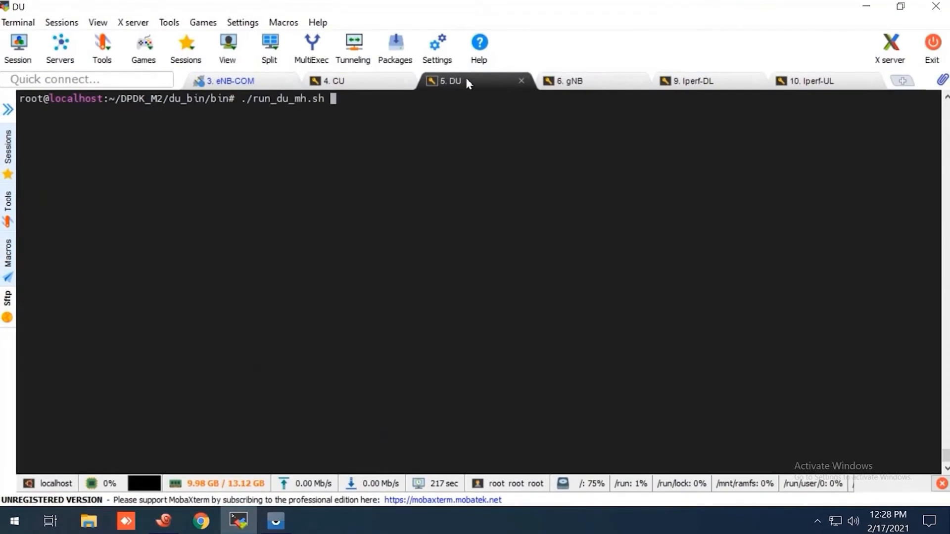
- Run ./run_du_mh.sh in the DU session until CELL 1, 2 and 3 report UP
key(Return)
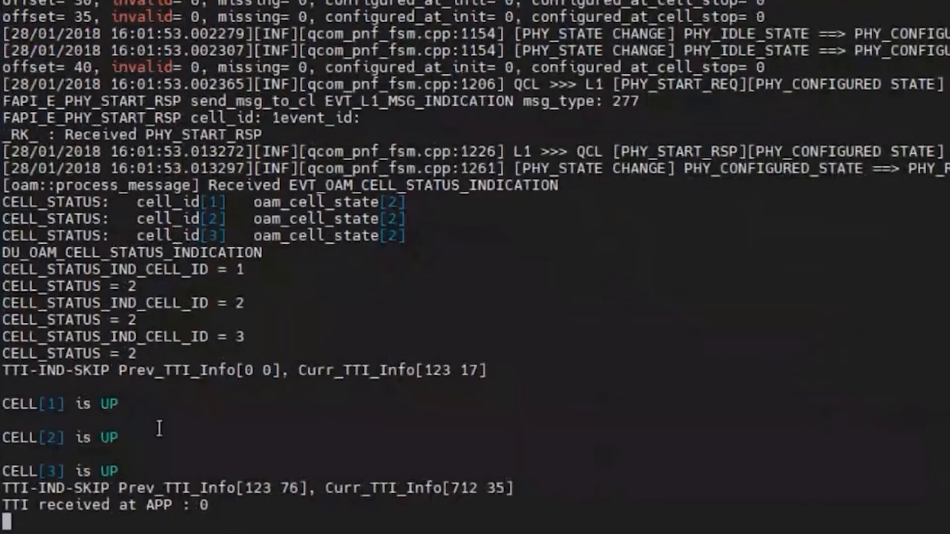
mouse_move(122, 471)
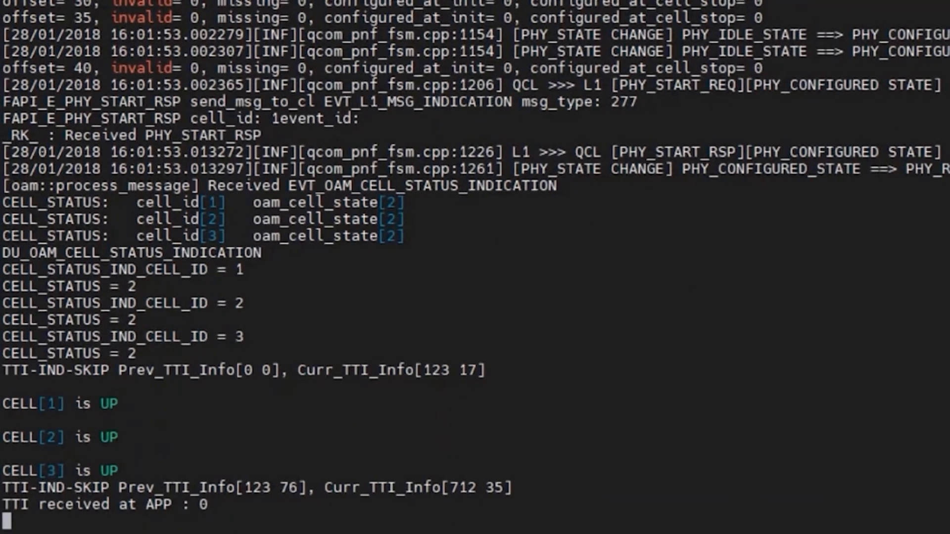
- Turn off airplane mode on the S20 and check the eNodeB console for its NR-capability request
click(333, 80)
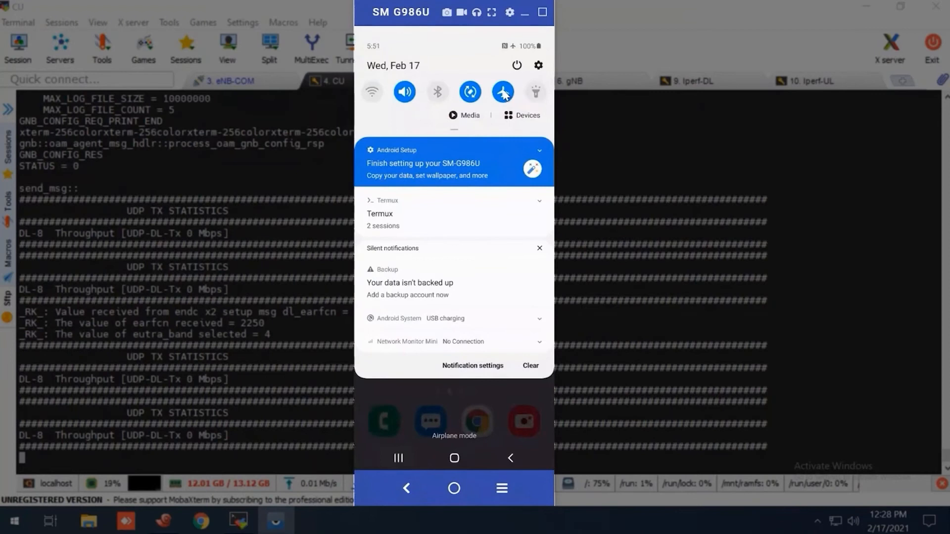
click(502, 91)
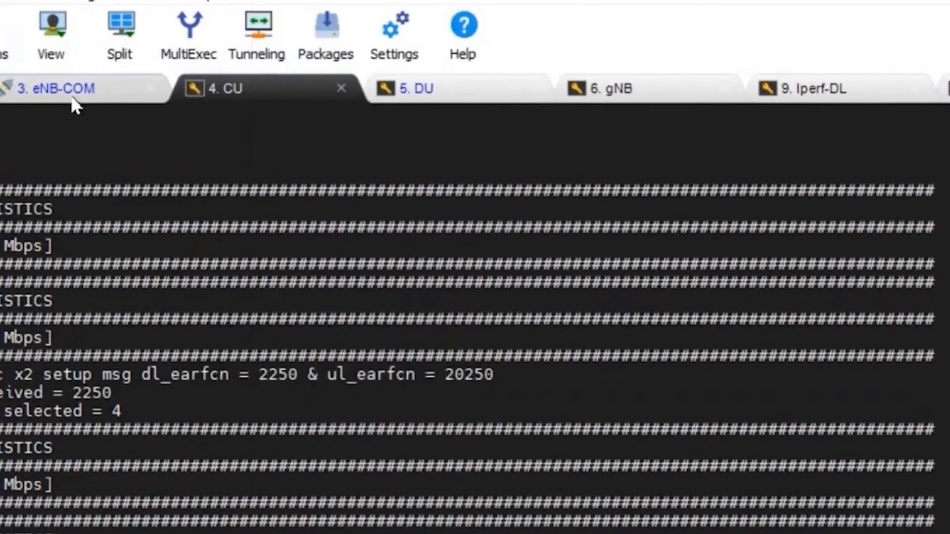
click(58, 88)
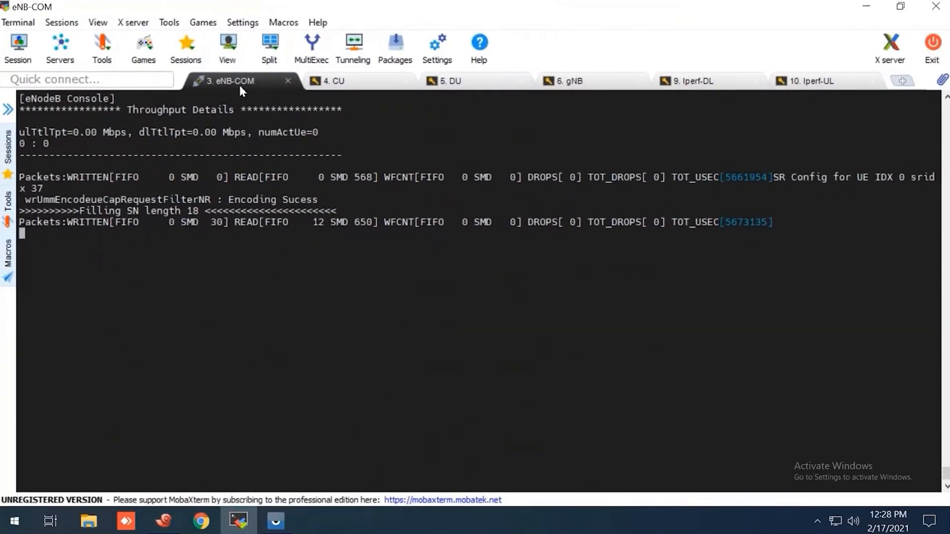